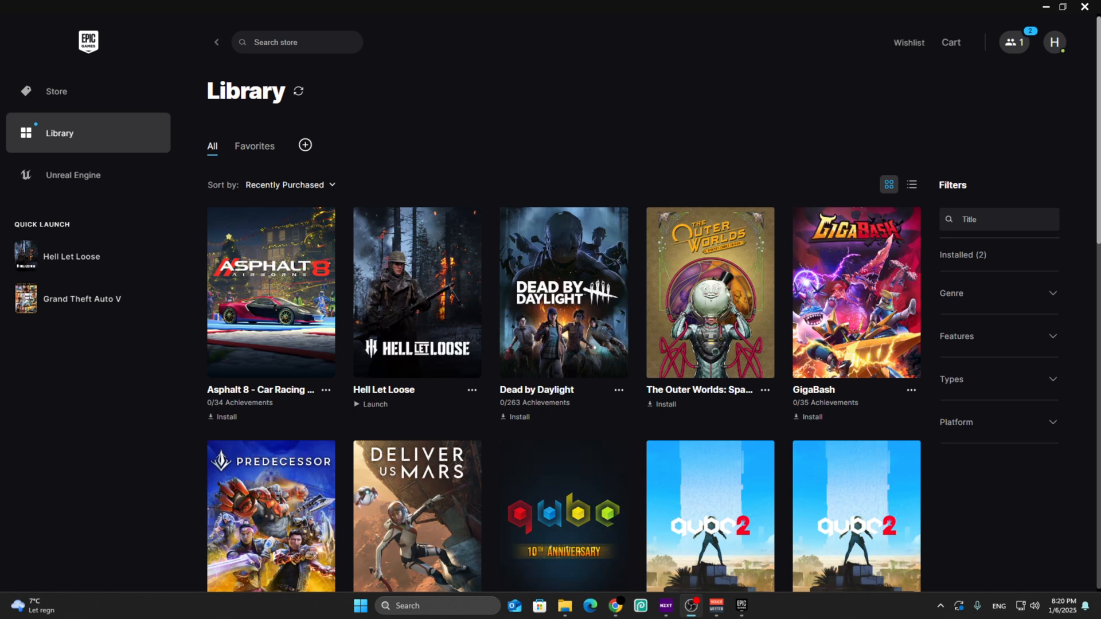
mouse_move(464, 184)
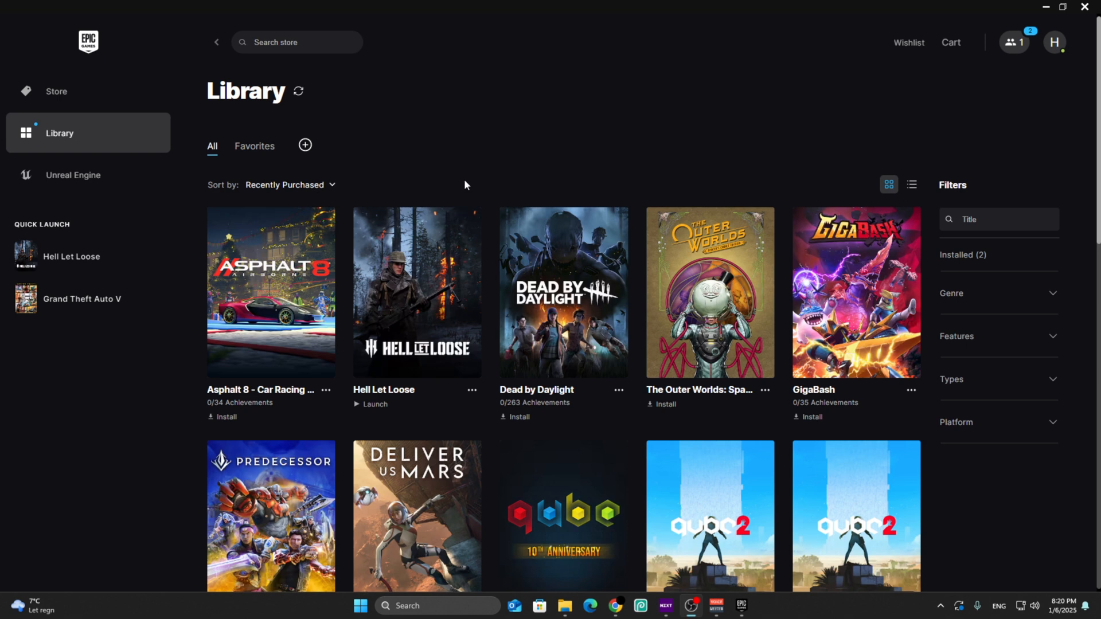
mouse_move(472, 142)
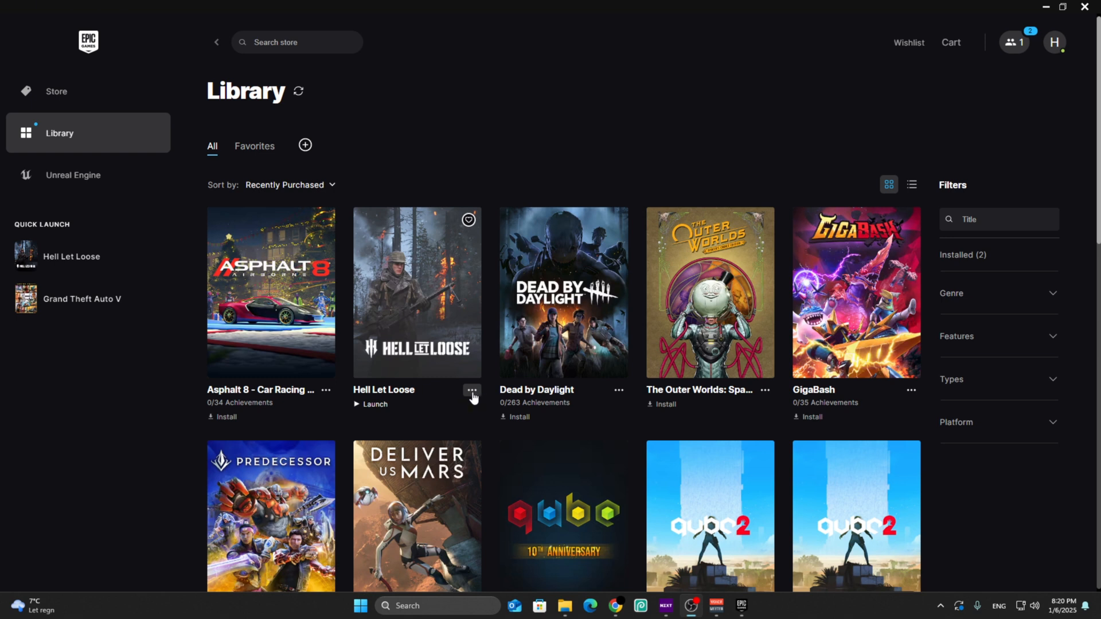
- Show the Hell Let Loose options menu from its library tile's three-dot button
left_click(472, 392)
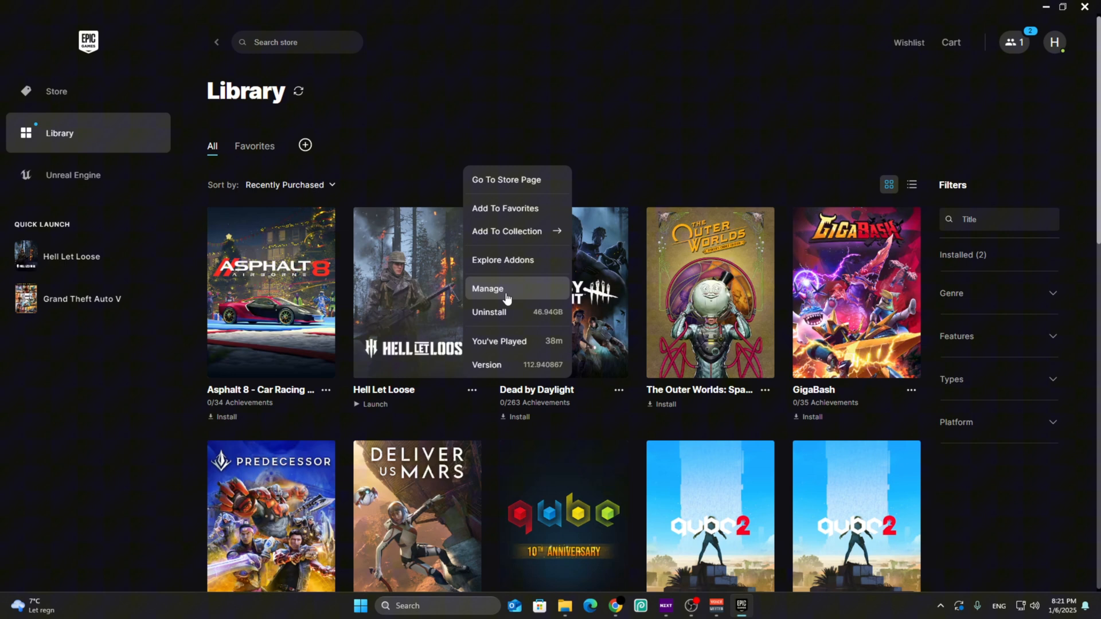
- Open Manage for Hell Let Loose and select the -dx11 launch argument field
left_click(487, 289)
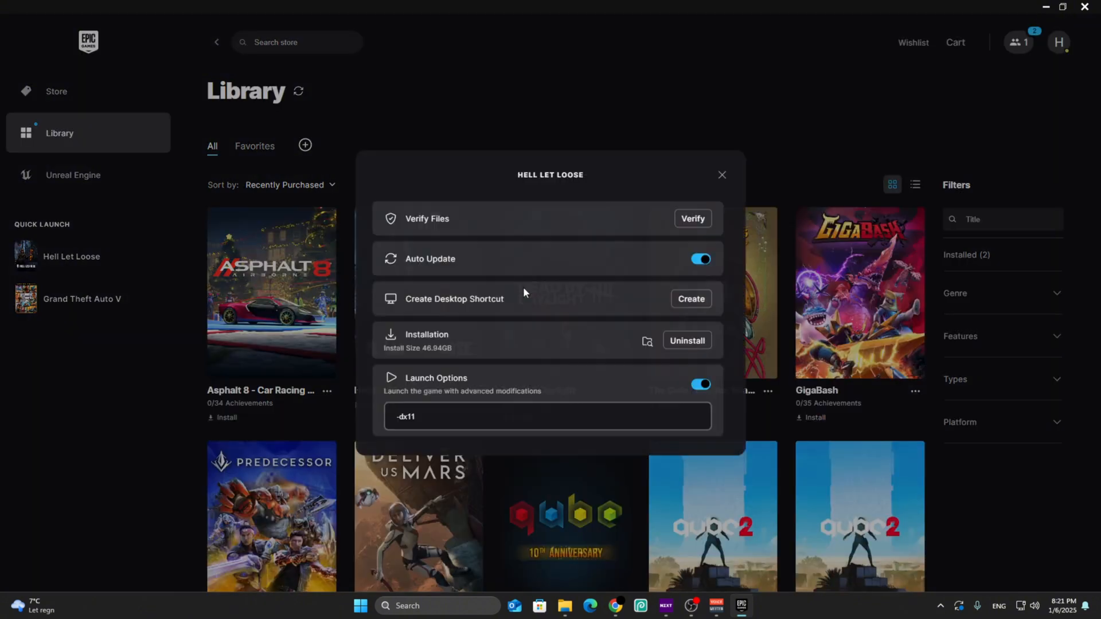
mouse_move(494, 213)
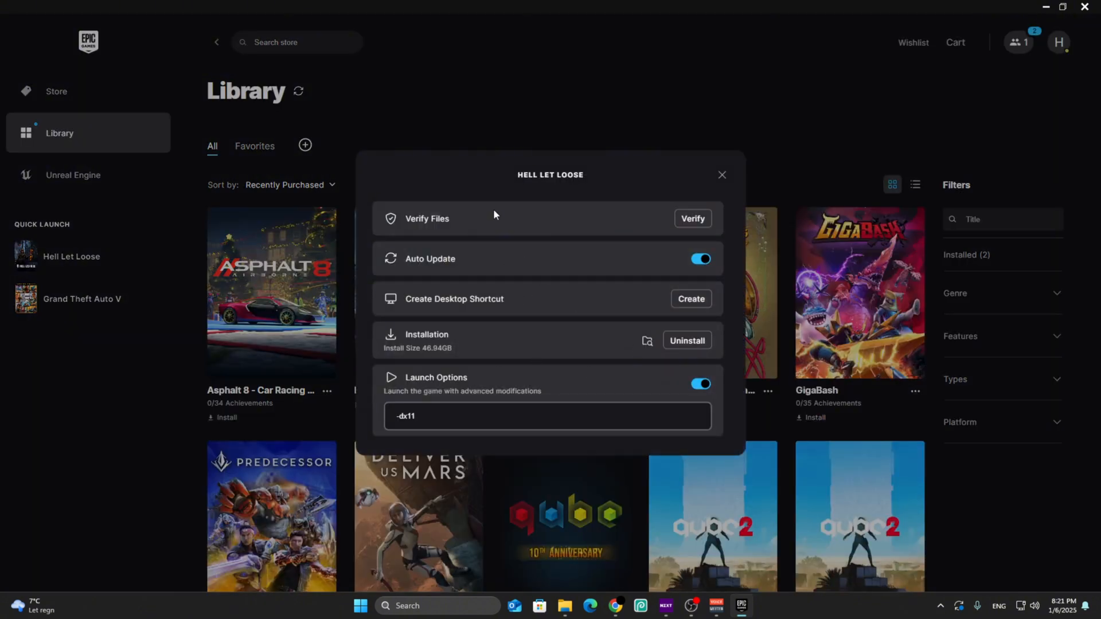
mouse_move(541, 386)
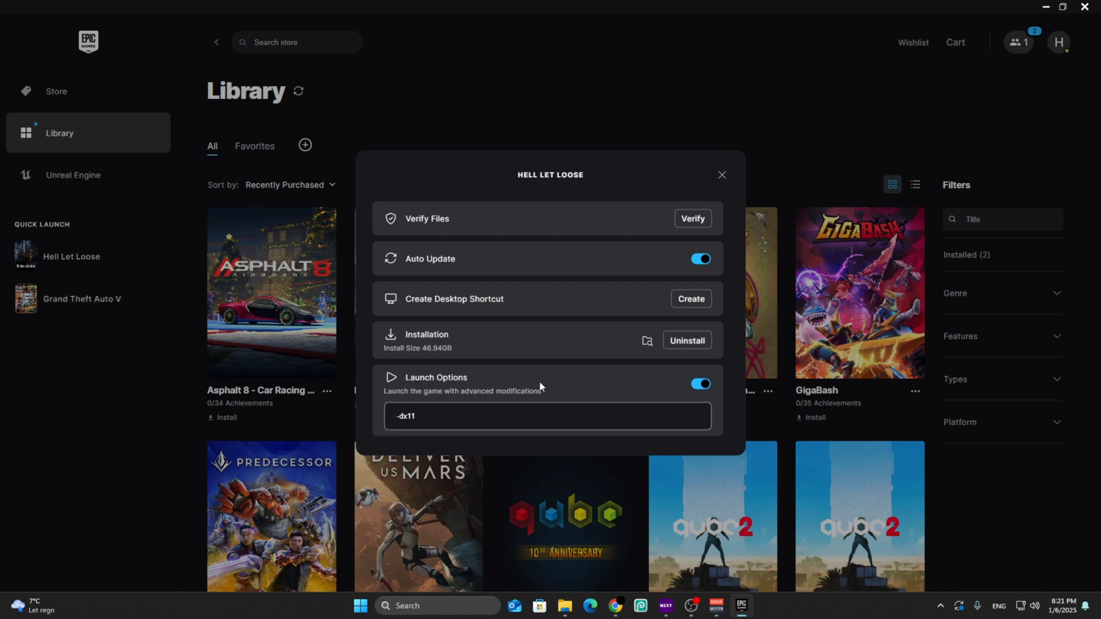
left_click(548, 416)
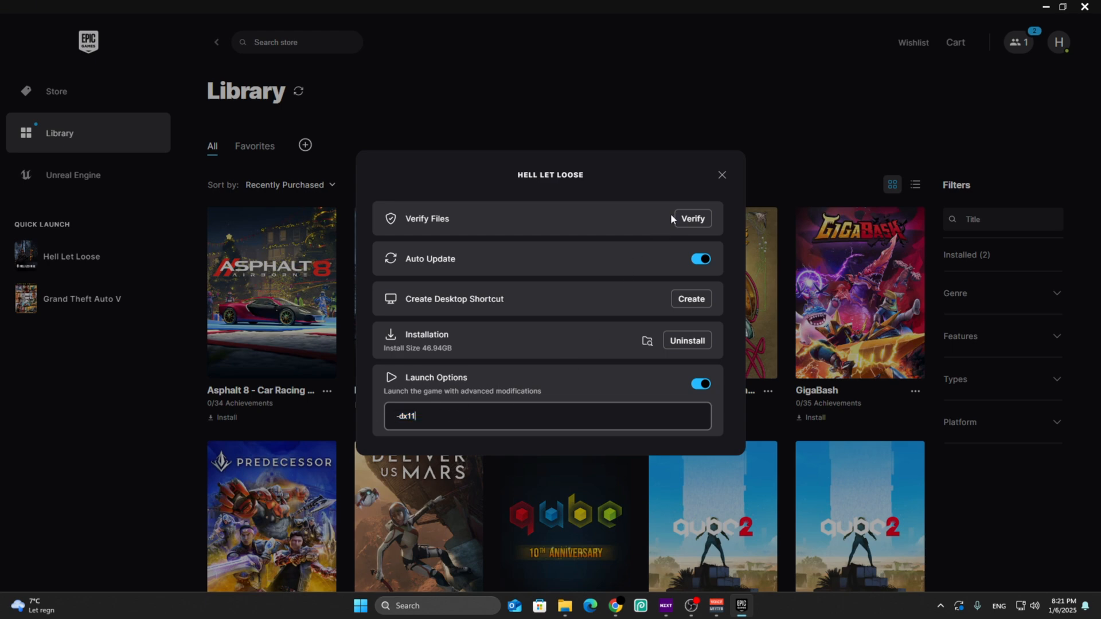
- Dismiss the Manage dialog by clicking outside it, then click the Hell Let Loose tile again
left_click(721, 175)
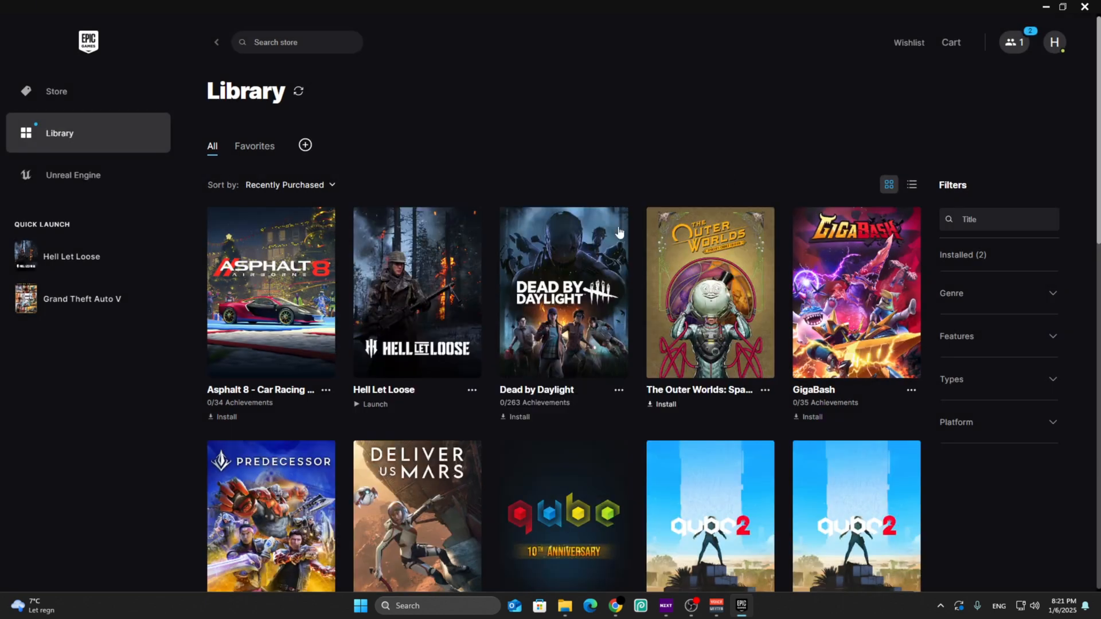
mouse_move(500, 174)
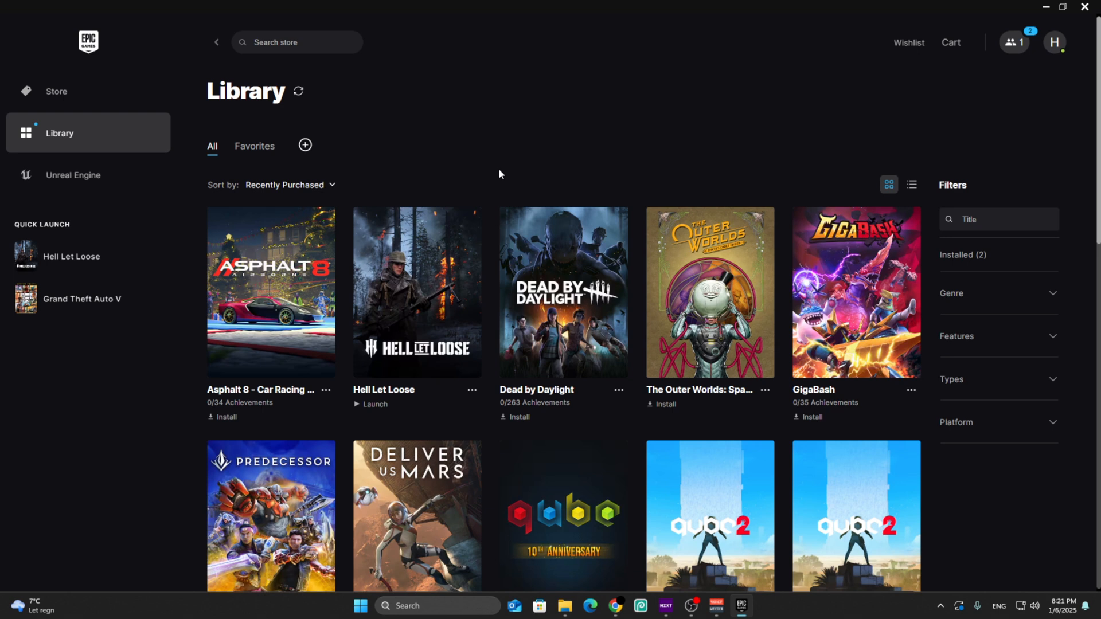
mouse_move(482, 163)
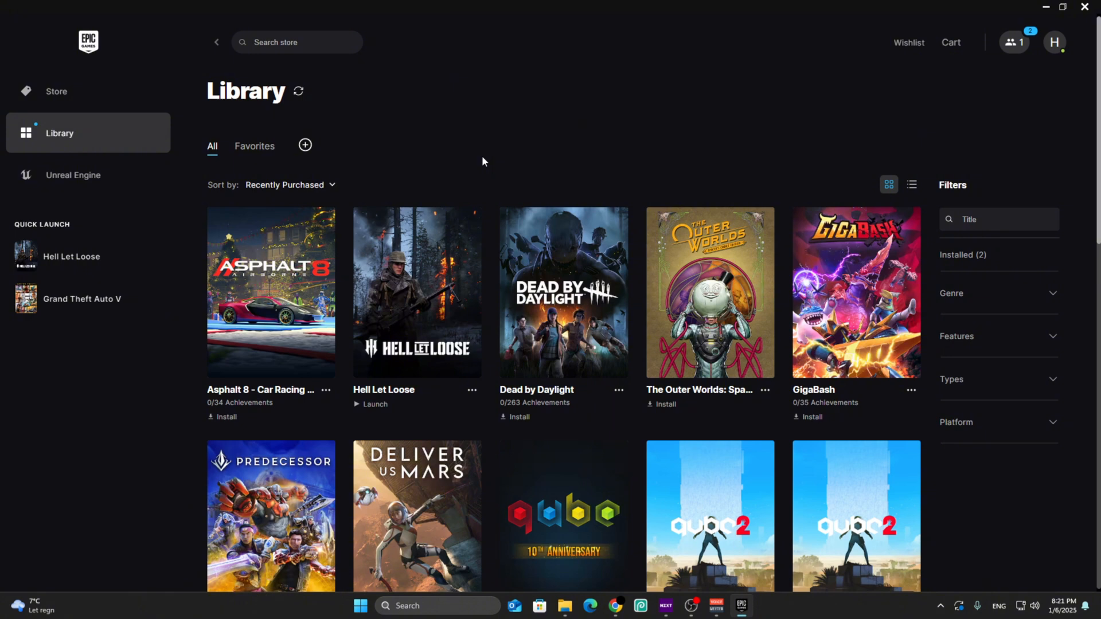
left_click(472, 390)
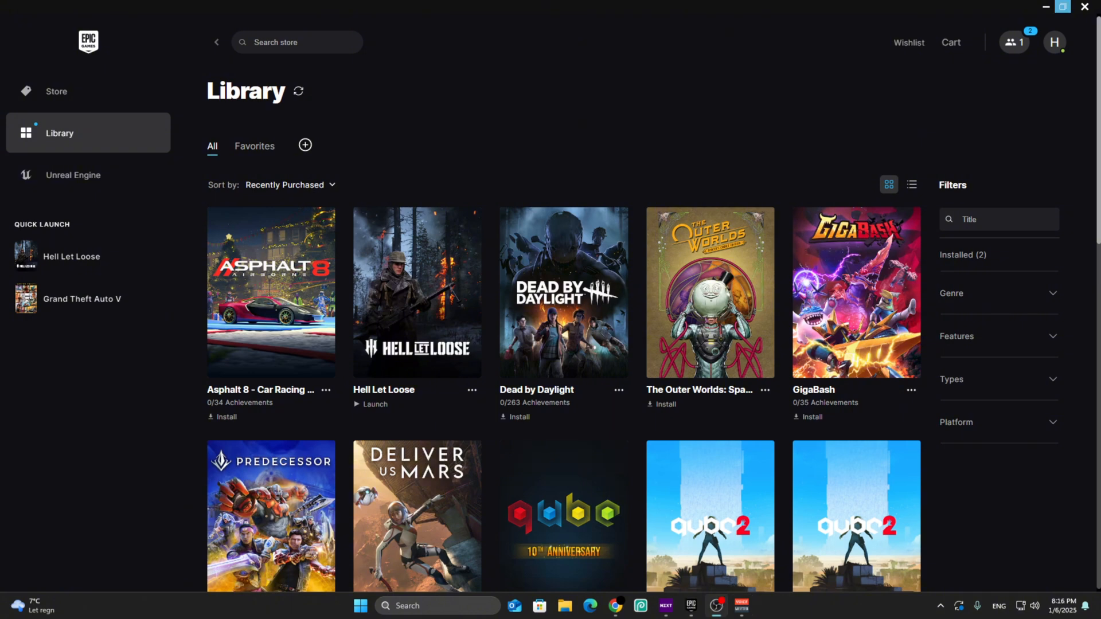
mouse_move(554, 224)
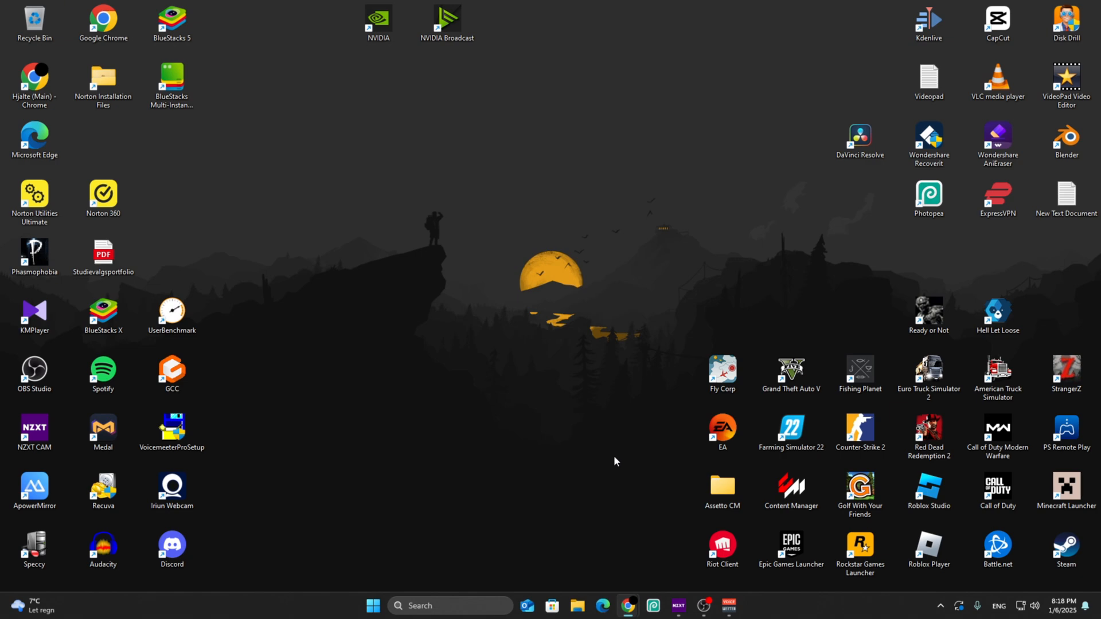
- Relaunch Epic Games Launcher from its desktop shortcut and go to Library
double_click(792, 546)
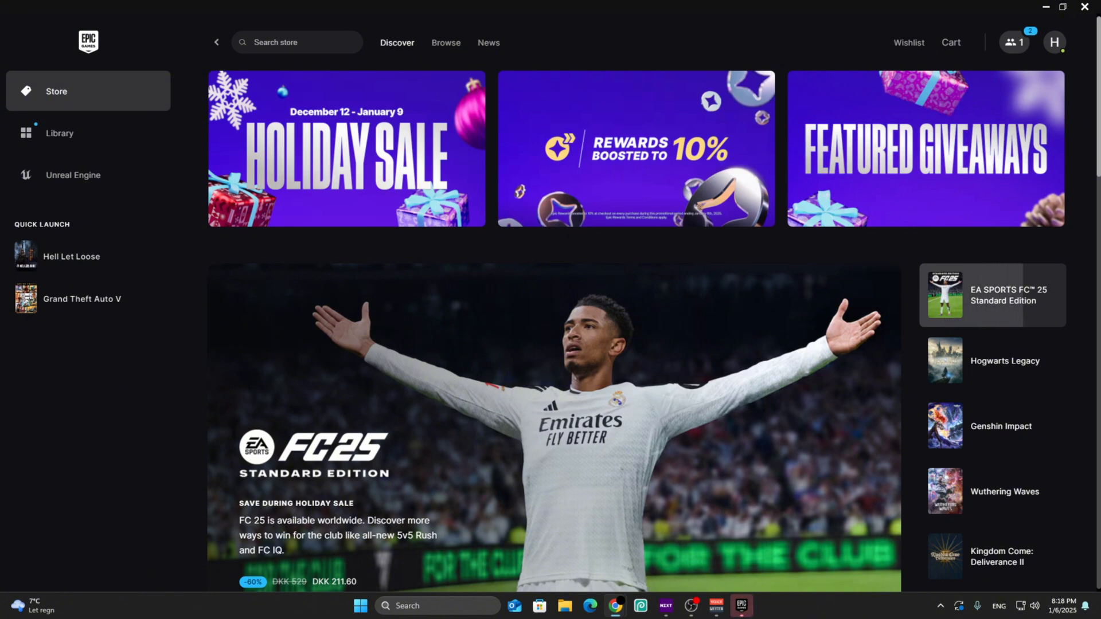
left_click(60, 132)
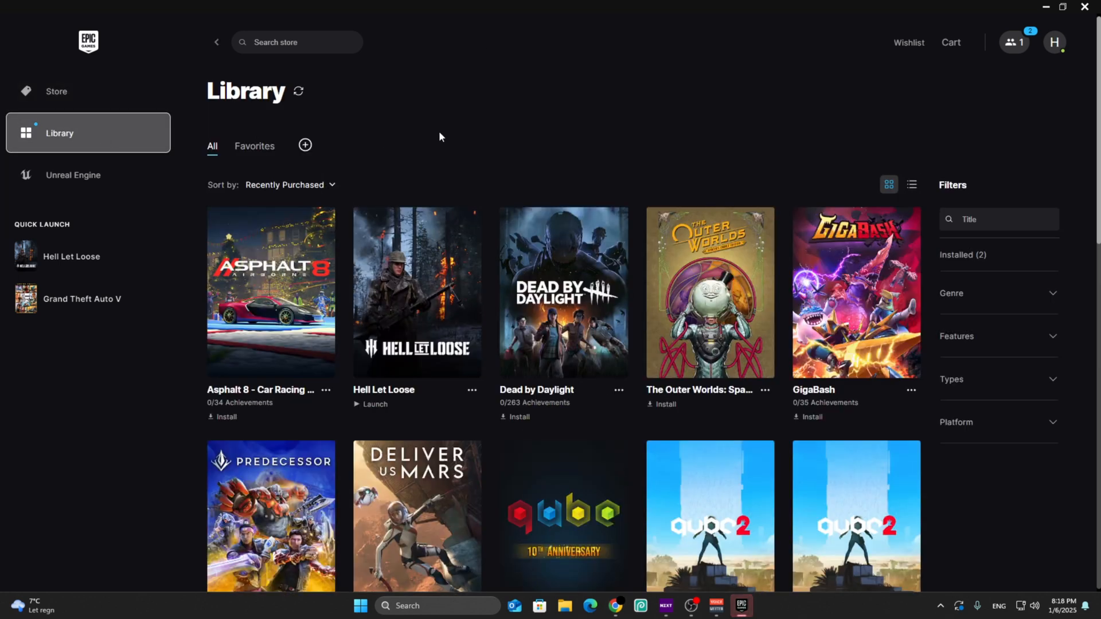